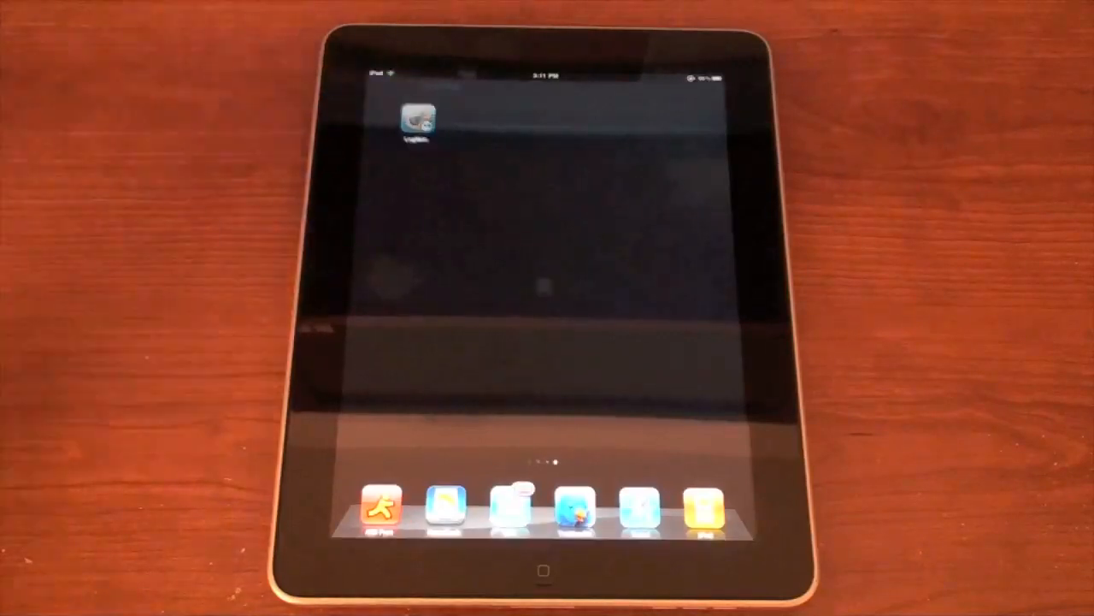
- Launch the LogMeIn Ignition app from the iPad home screen
click(416, 118)
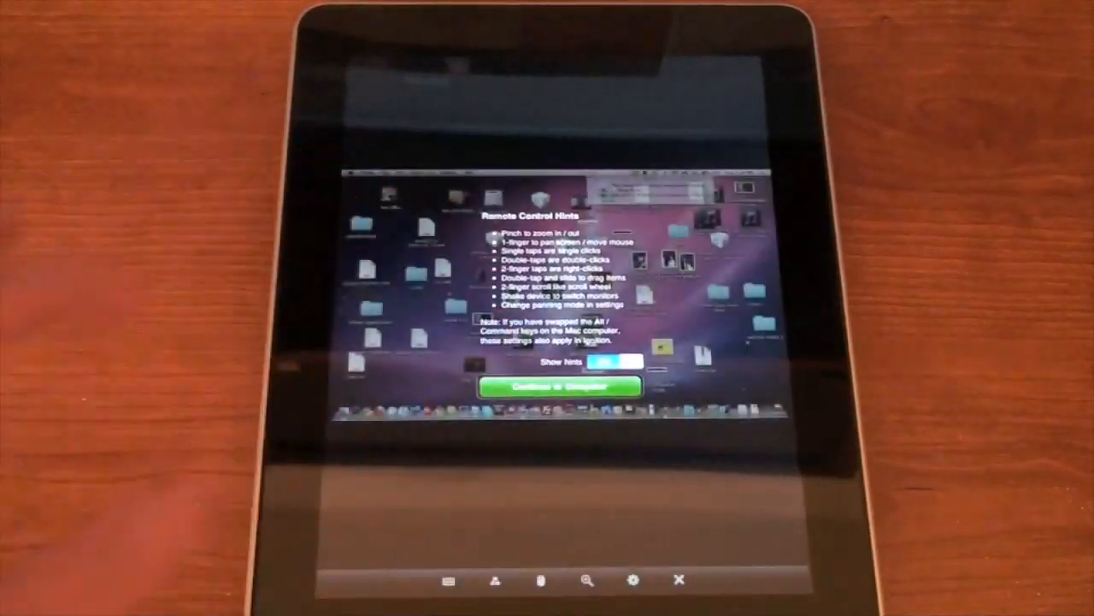
click(557, 387)
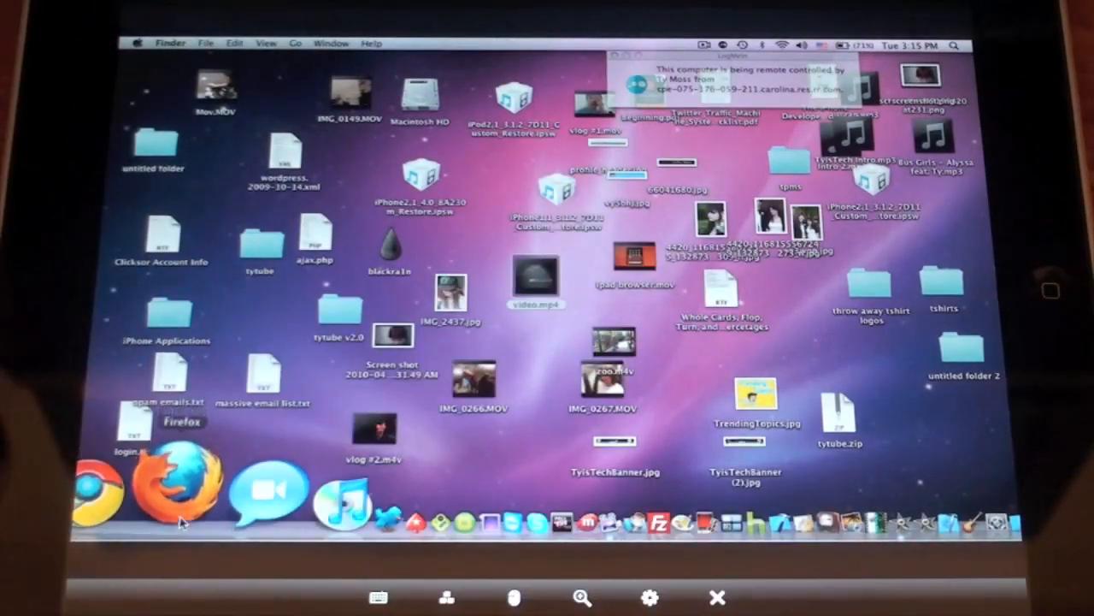
- Open Firefox from the remote Mac's Dock to reach the YouTube home page
click(176, 484)
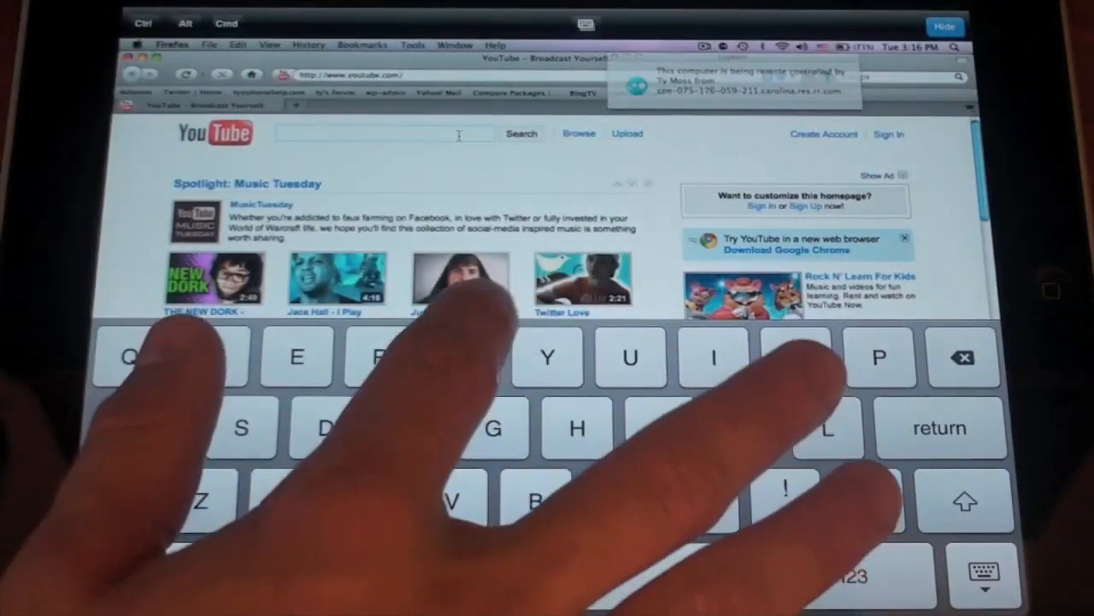
- Type 'ty ms' on the iPad keyboard to begin the YouTube search
text(ty ms)
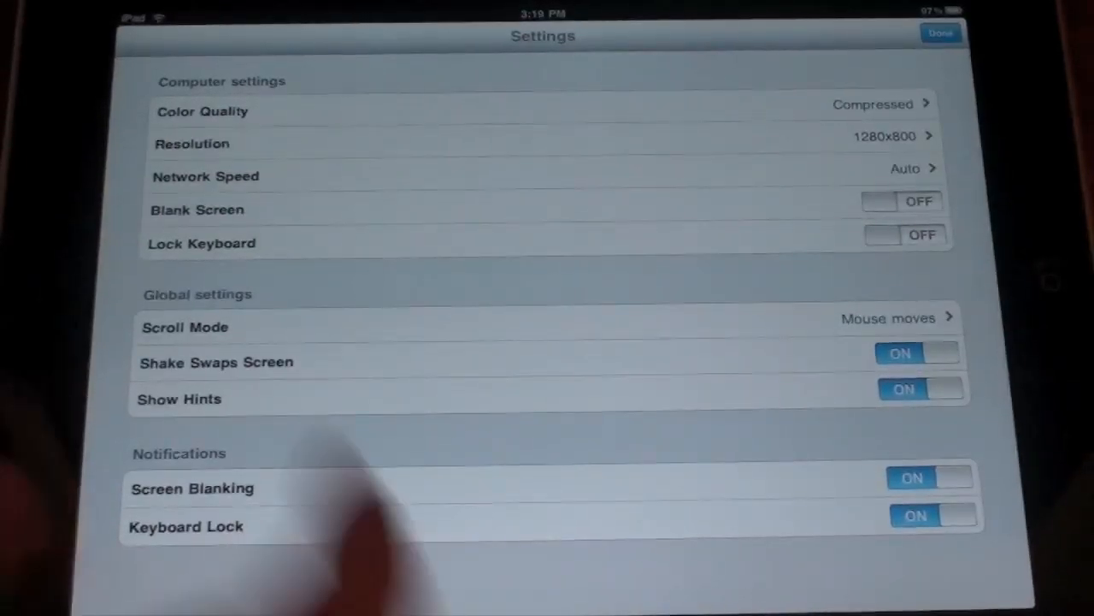
click(940, 33)
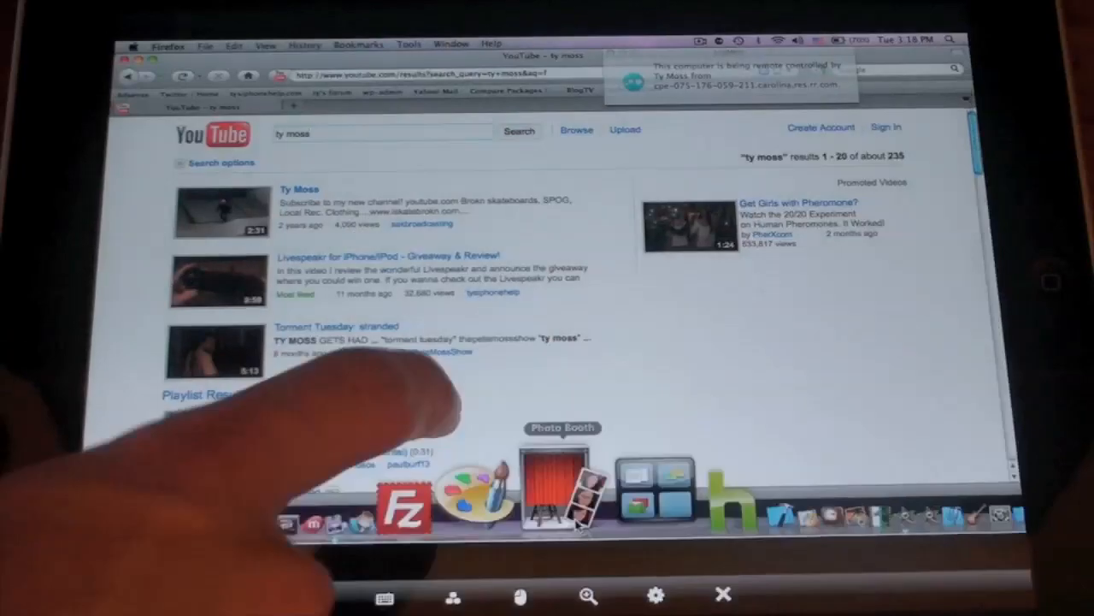
mouse_move(577, 526)
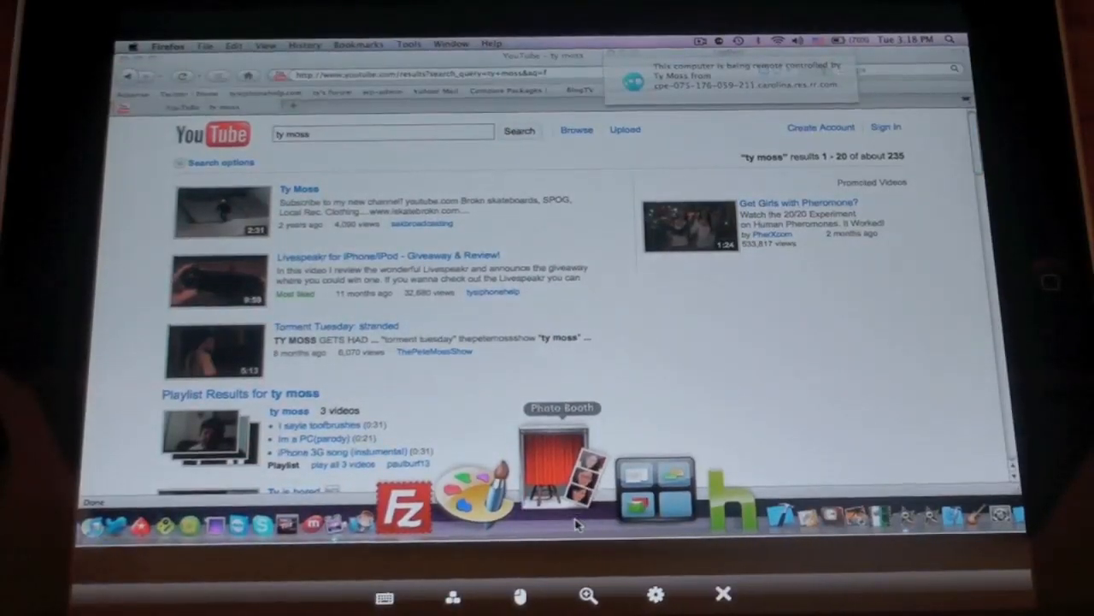